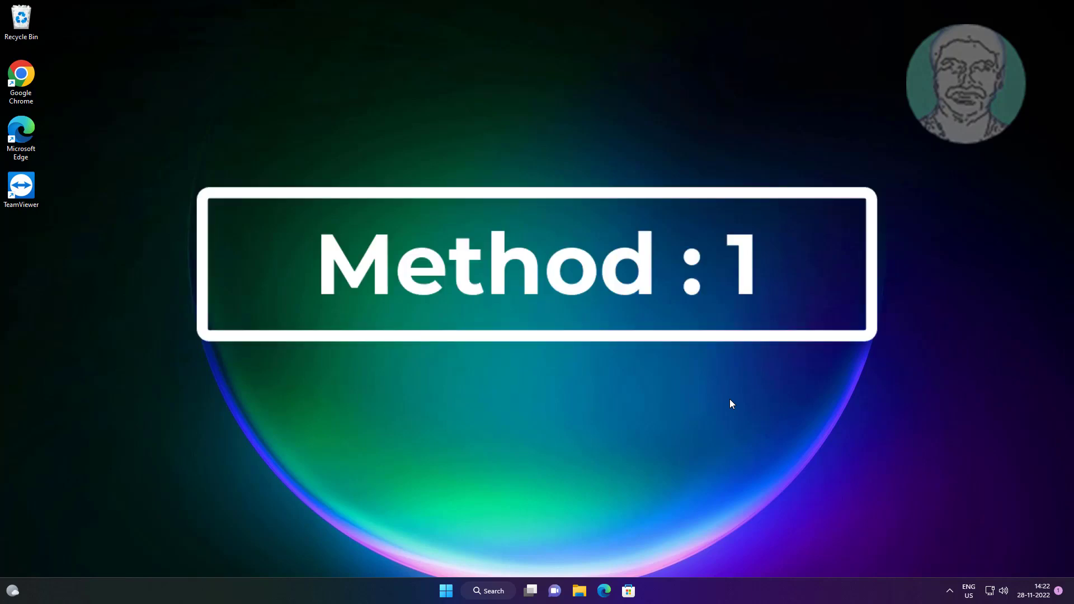
- Restart the computer from the Ctrl+Alt+Del security screen's power menu
{"action": "key", "text": "ctrl+alt+delete"}
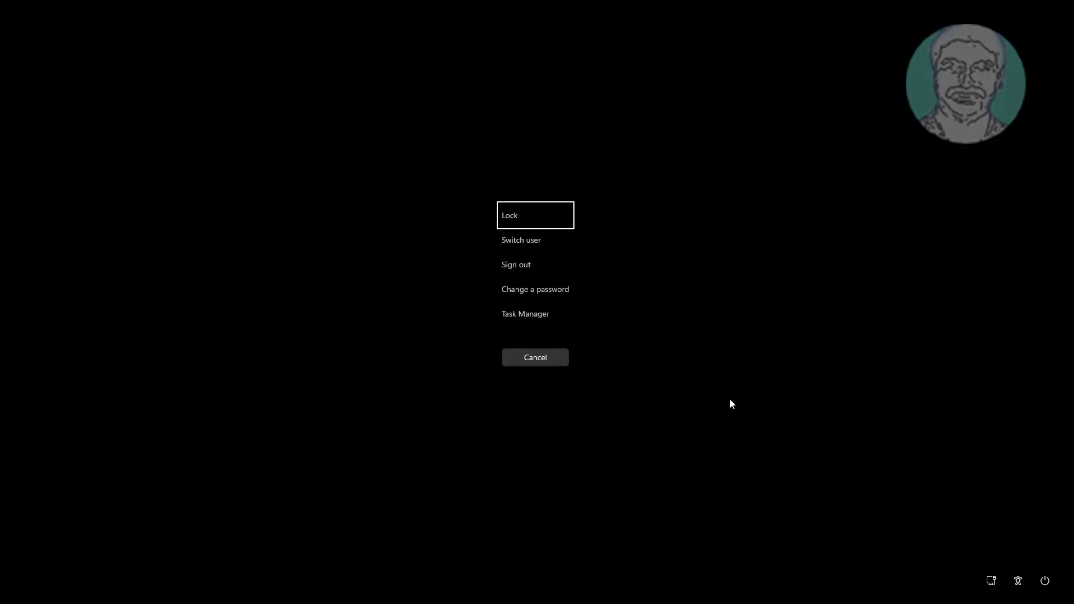
{"action": "mouse_move", "coordinate": [615, 259]}
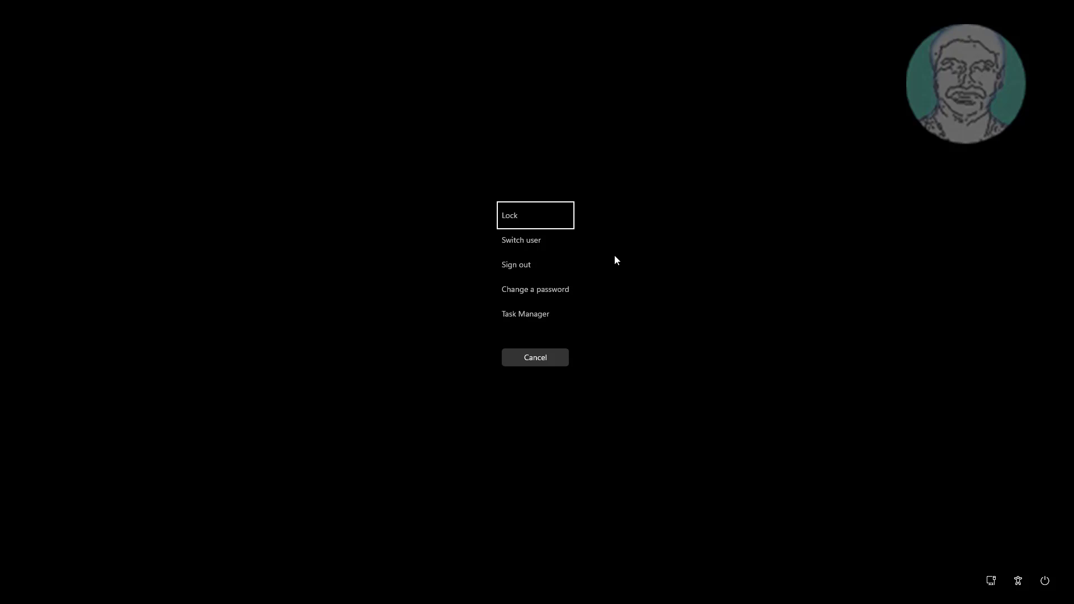
{"action": "mouse_move", "coordinate": [1045, 580]}
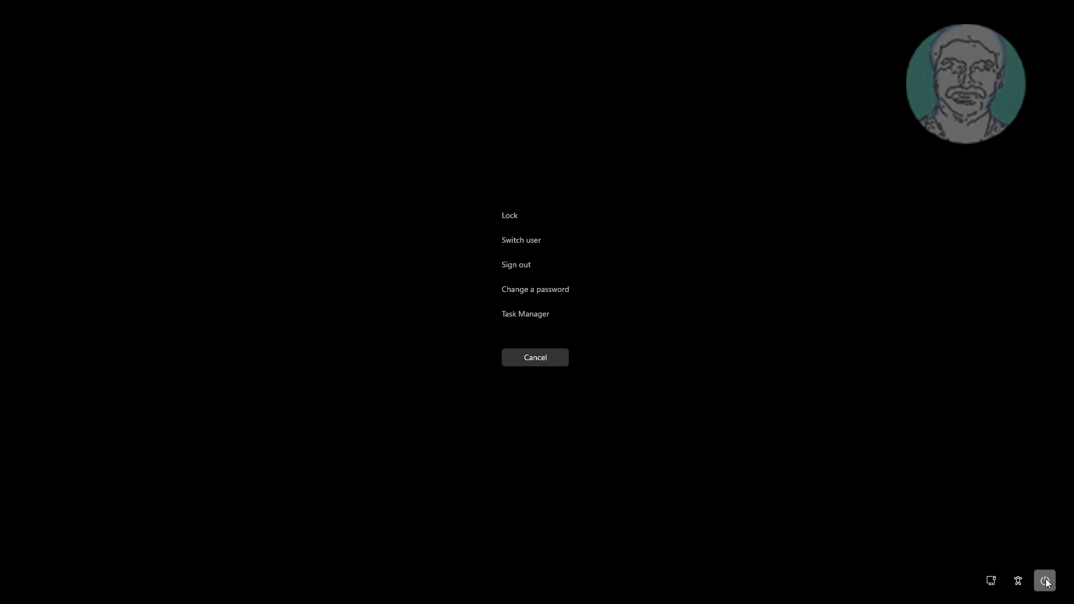
{"action": "left_click", "coordinate": [1044, 580]}
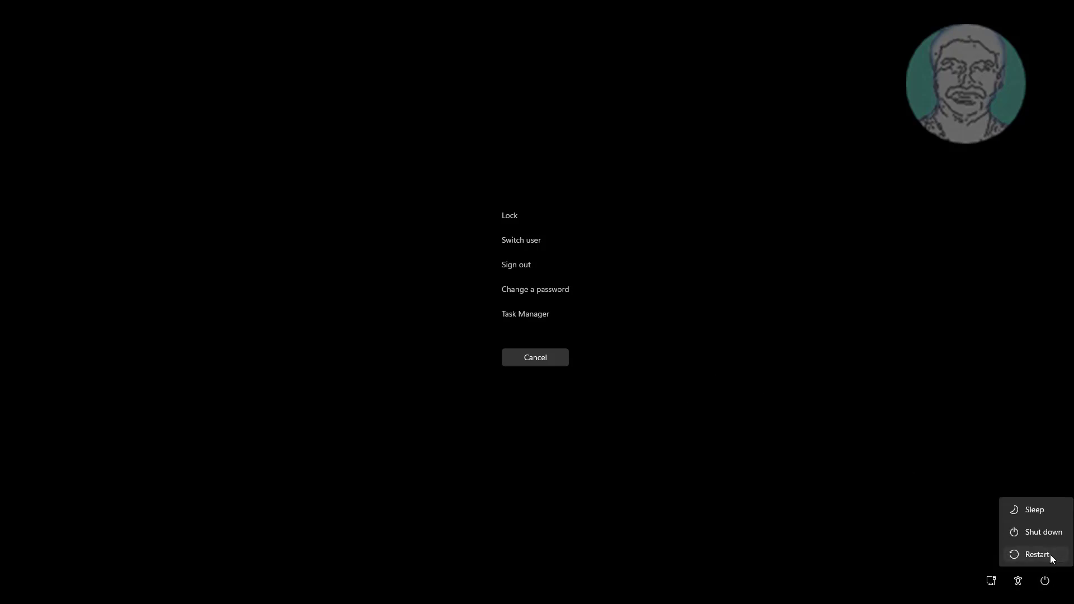
{"action": "left_click", "coordinate": [535, 357]}
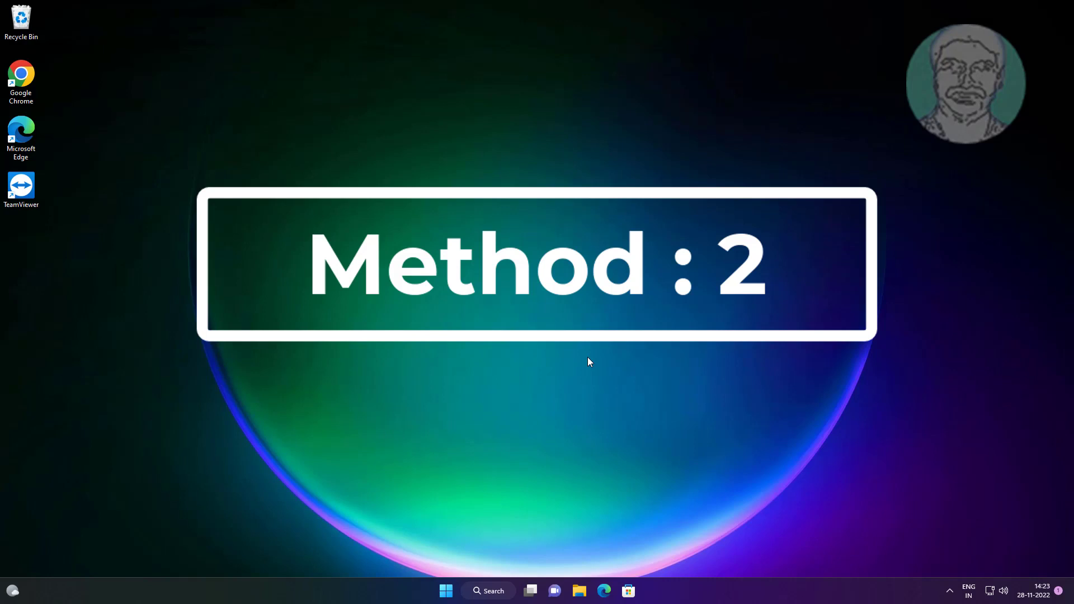
- Launch Task Manager from the Ctrl+Alt+Del security options screen
{"action": "key", "text": "Ctrl+Alt+Delete"}
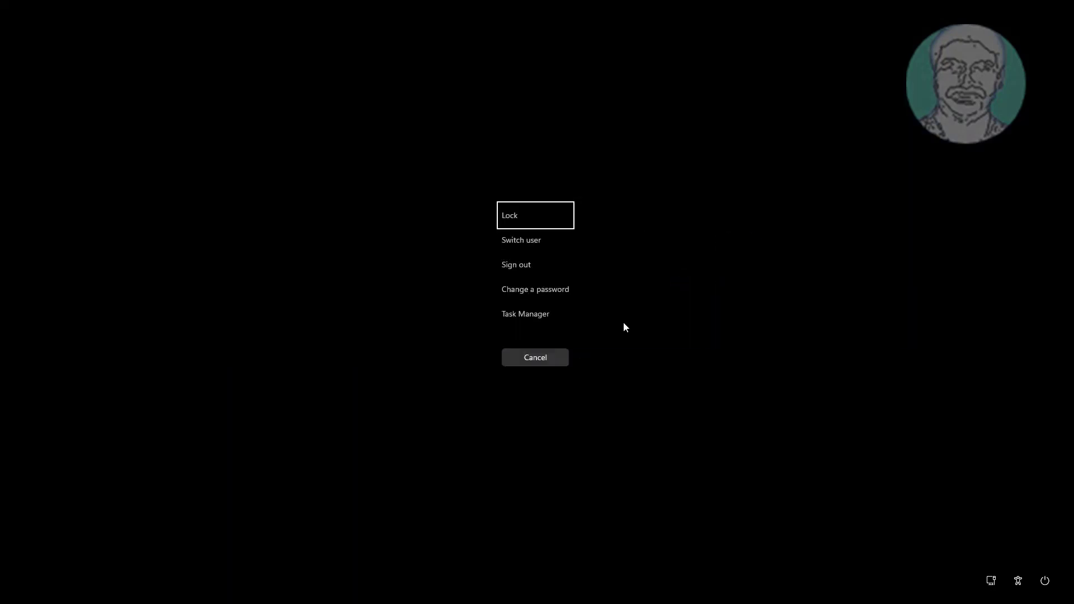
{"action": "mouse_move", "coordinate": [513, 321]}
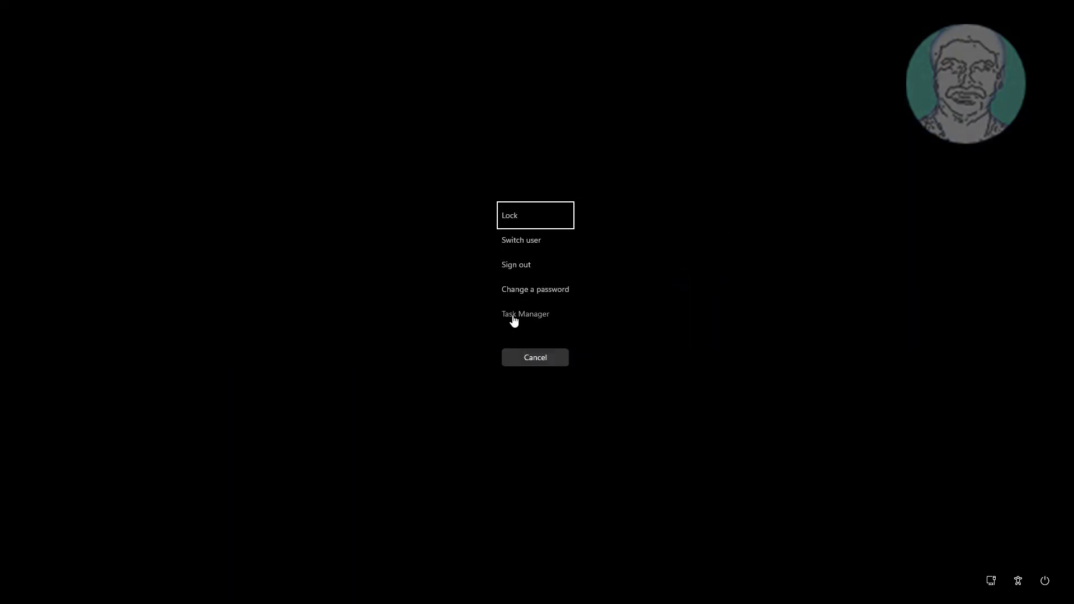
{"action": "left_click", "coordinate": [535, 357]}
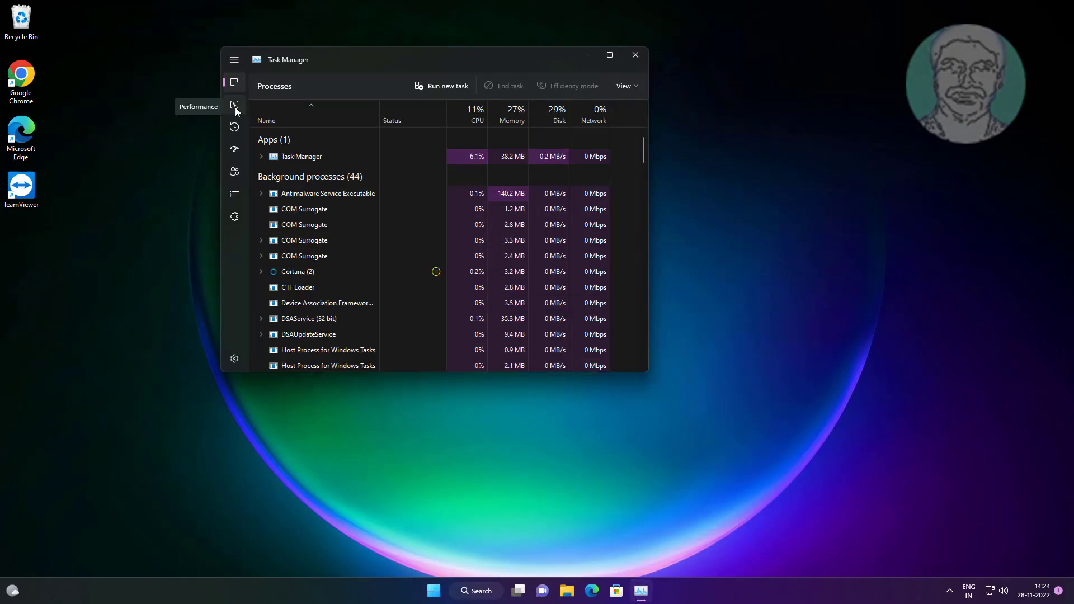
{"action": "mouse_move", "coordinate": [449, 91]}
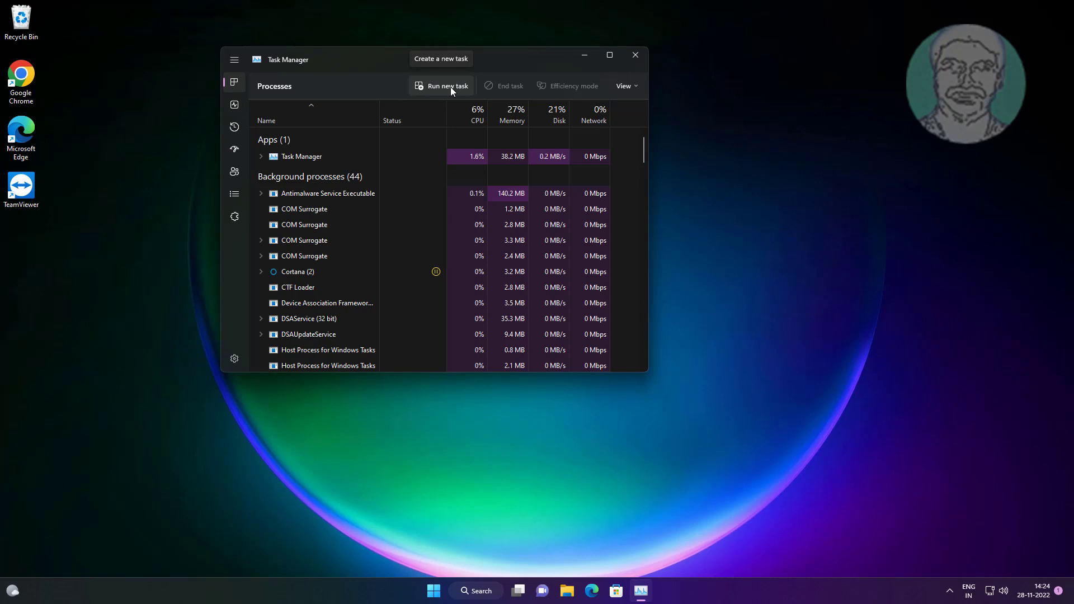
- Run devmgmt.msc as a new task with administrative privileges to open Device Manager
{"action": "left_click", "coordinate": [441, 86]}
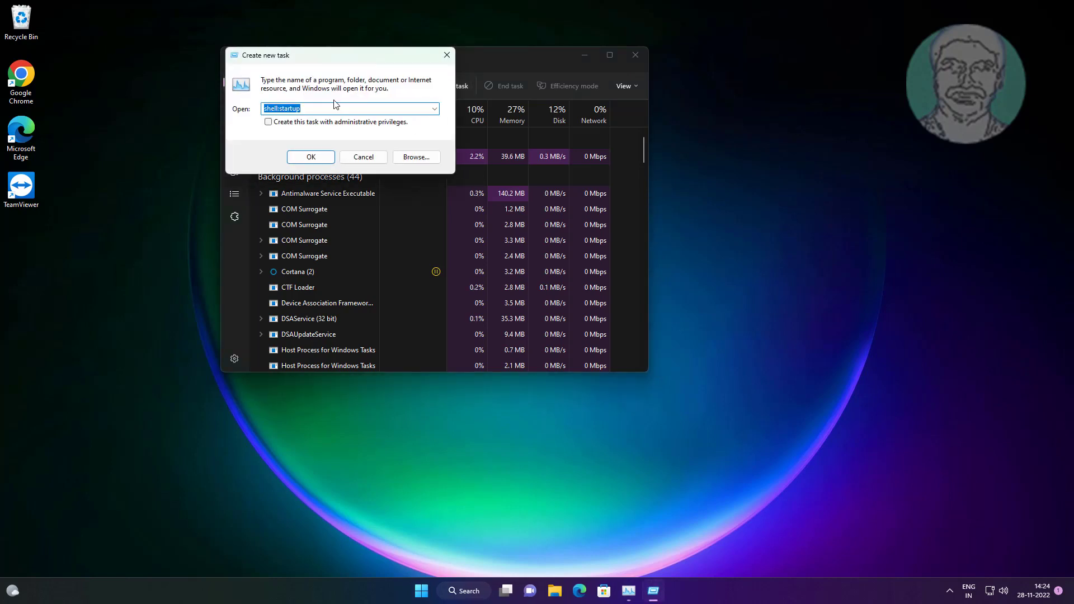
{"action": "mouse_move", "coordinate": [305, 58]}
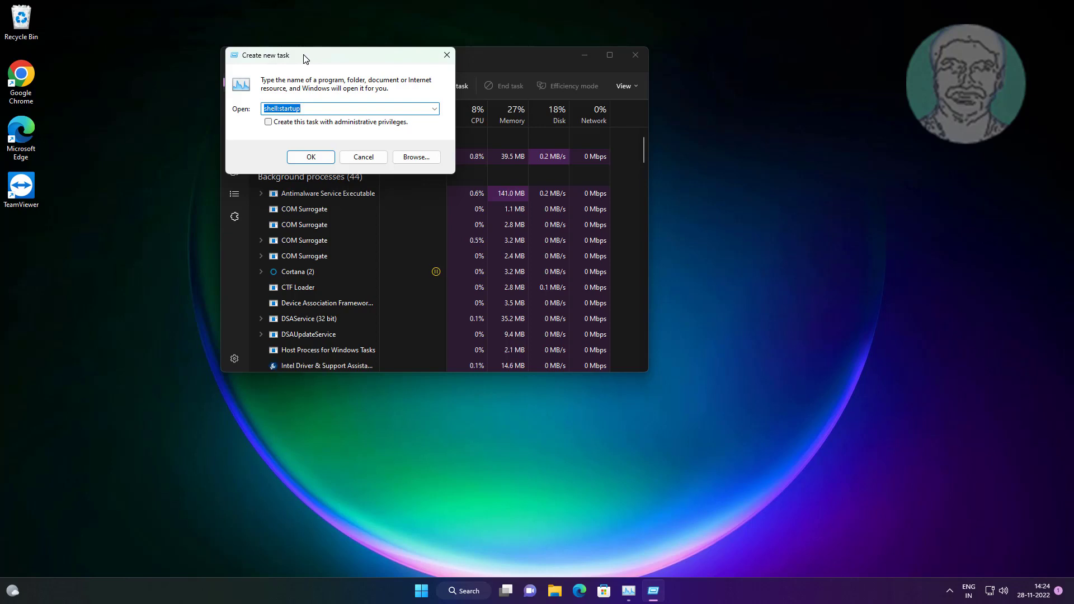
{"action": "type", "text": "devmgmt.ms"}
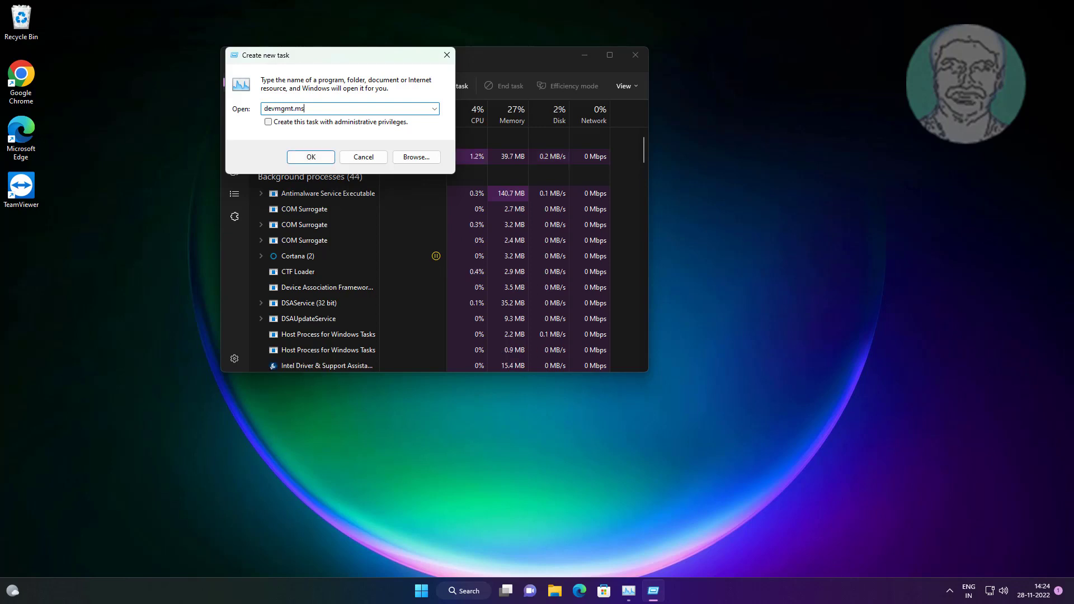
{"action": "type", "text": "c"}
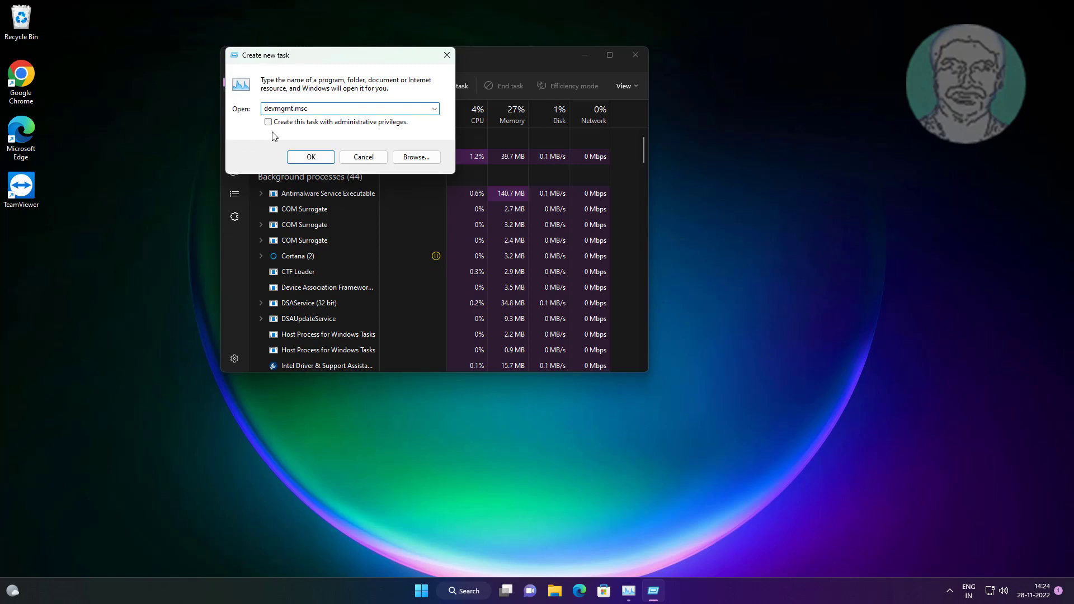
{"action": "left_click", "coordinate": [268, 122]}
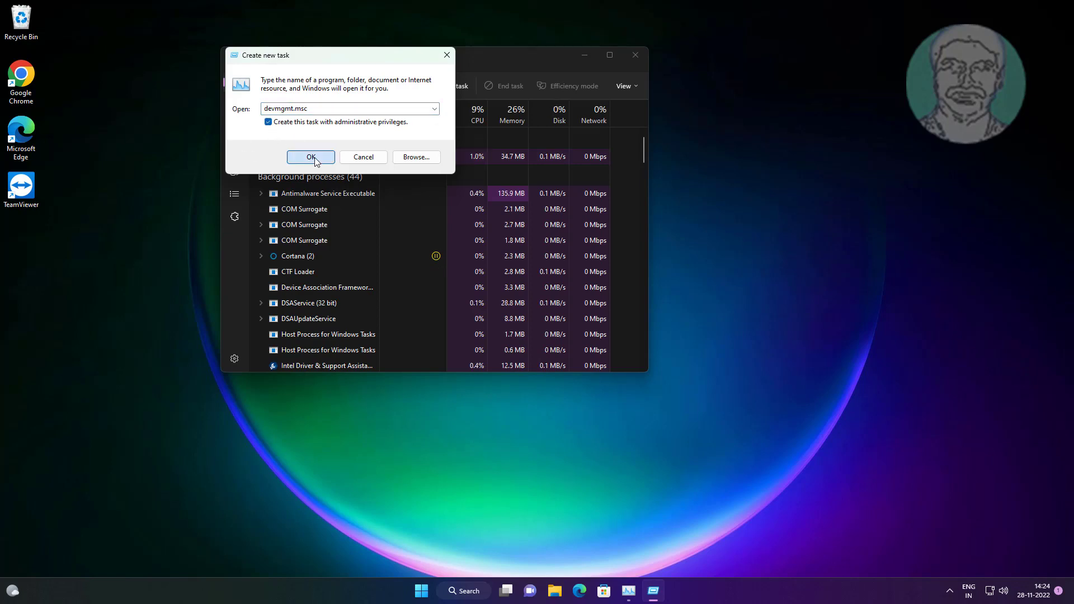
{"action": "left_click", "coordinate": [310, 157]}
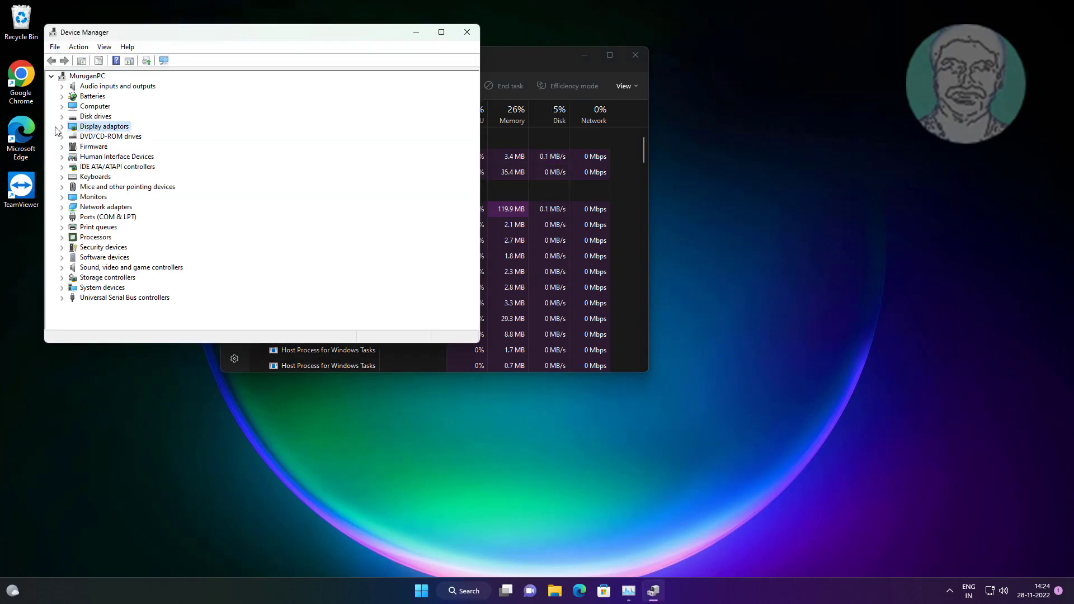
- Auto-search a VMware SVGA 3D driver update, find it current, and close Device Manager and Task Manager
{"action": "left_click", "coordinate": [62, 126]}
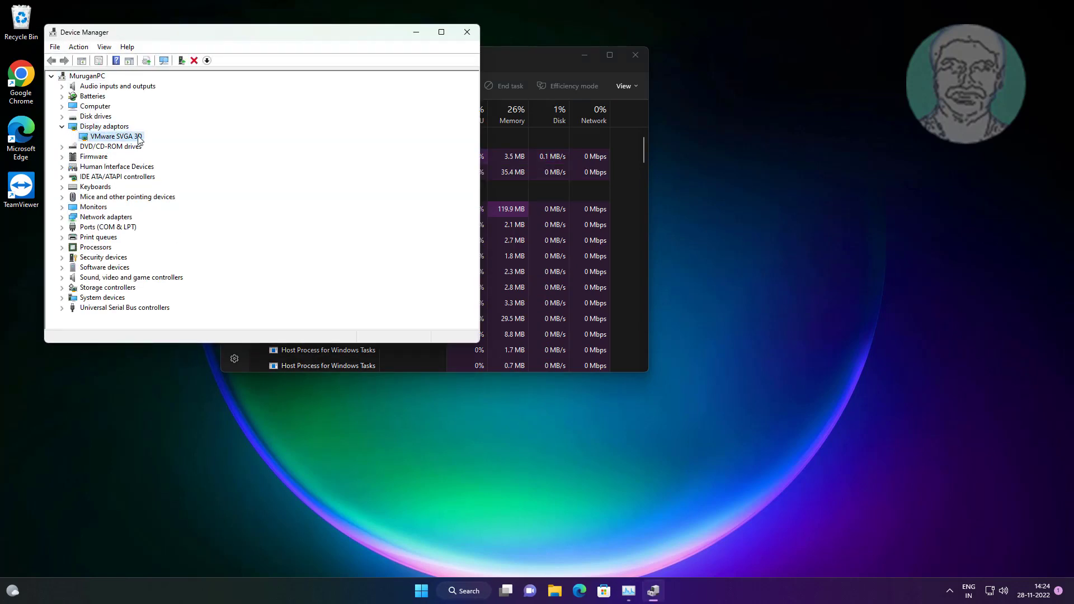
{"action": "mouse_move", "coordinate": [195, 149]}
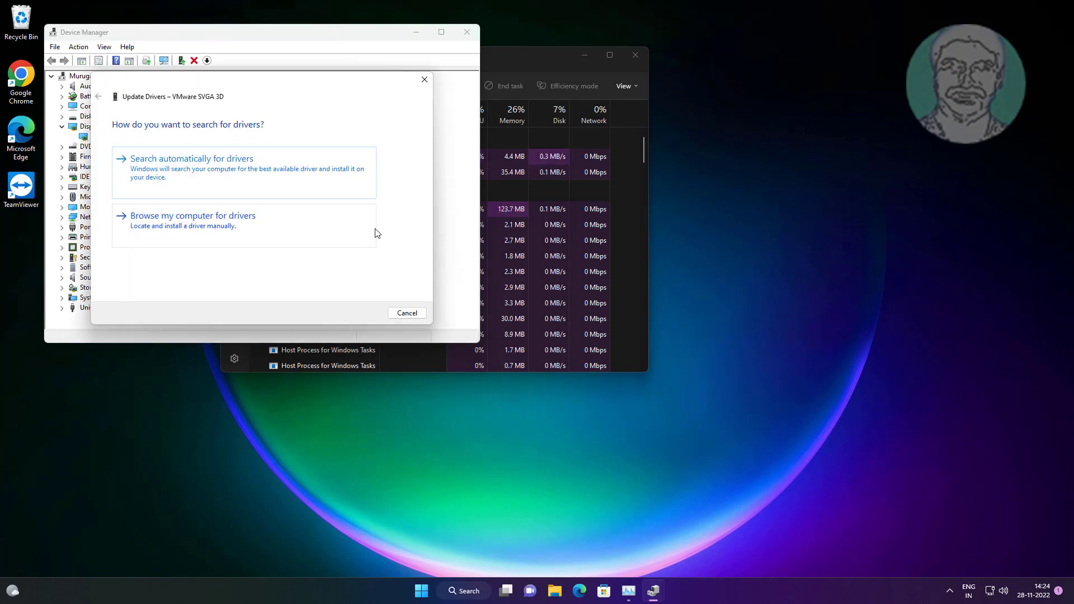
{"action": "left_click", "coordinate": [192, 167]}
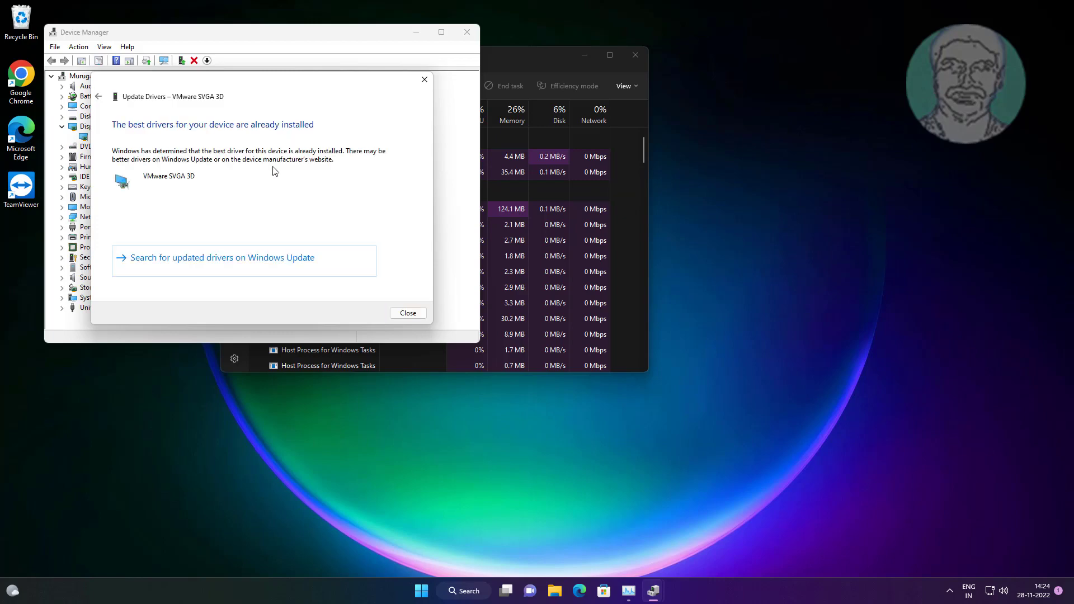
{"action": "left_click", "coordinate": [407, 313]}
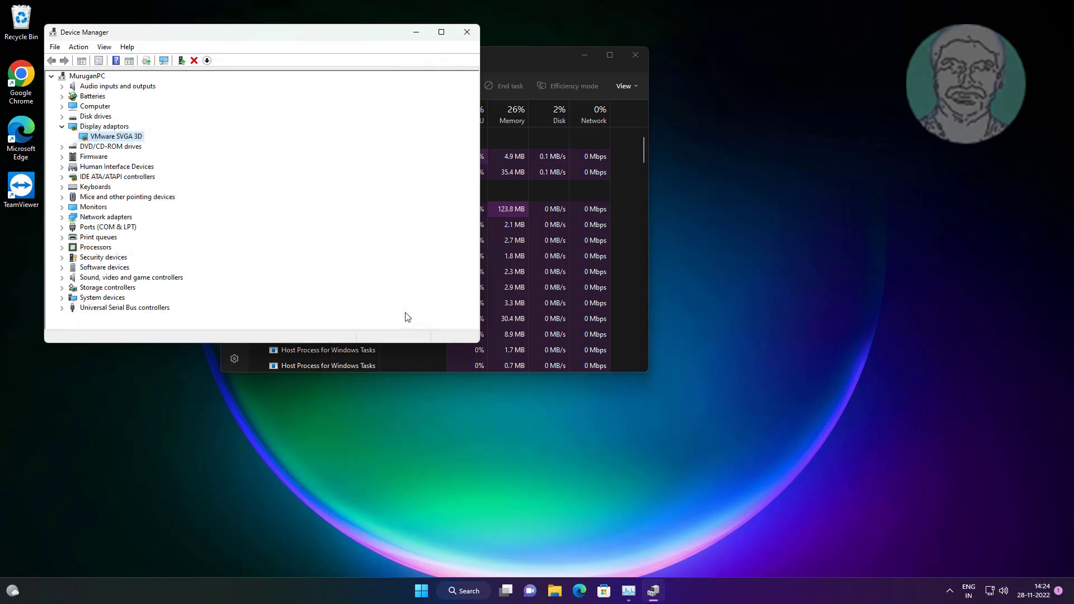
{"action": "left_click", "coordinate": [466, 31]}
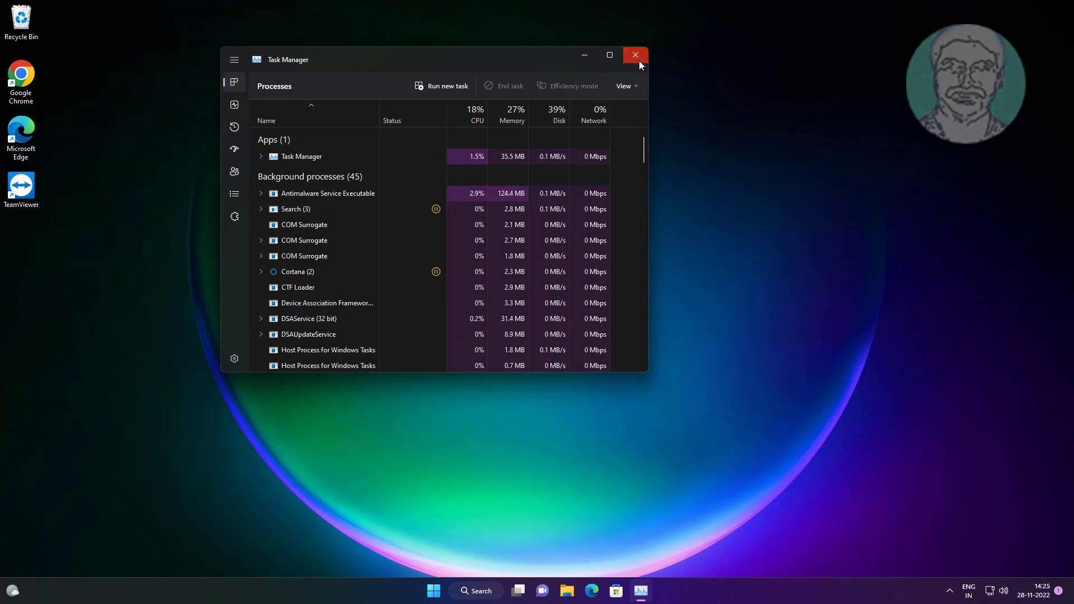
{"action": "left_click", "coordinate": [635, 55]}
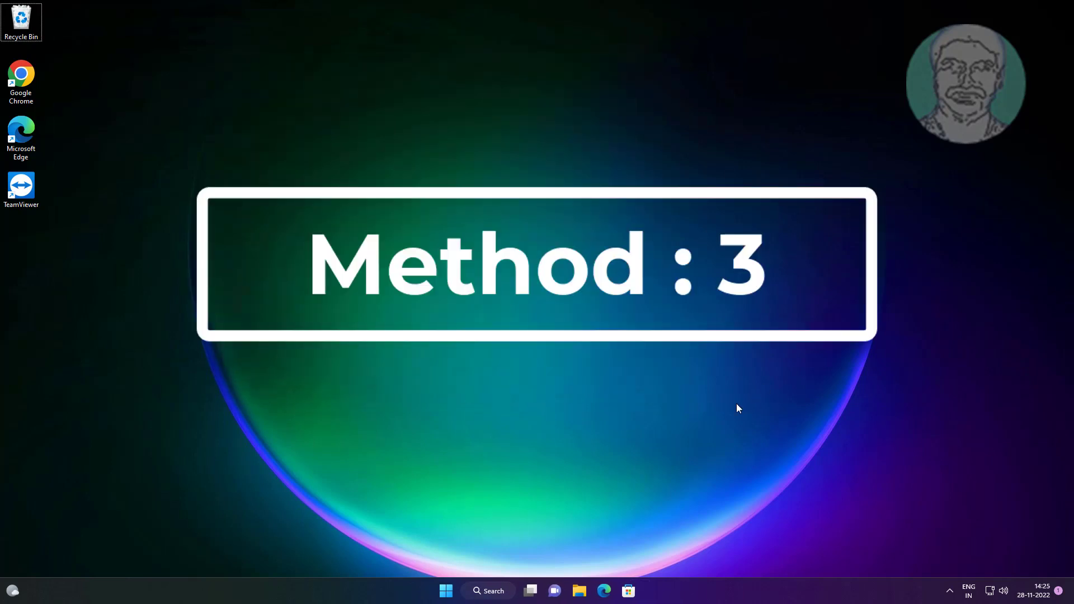
- Run cmd as an administrator new task from Task Manager via Ctrl+Alt+Del
{"action": "key", "text": "ctrl+alt+delete"}
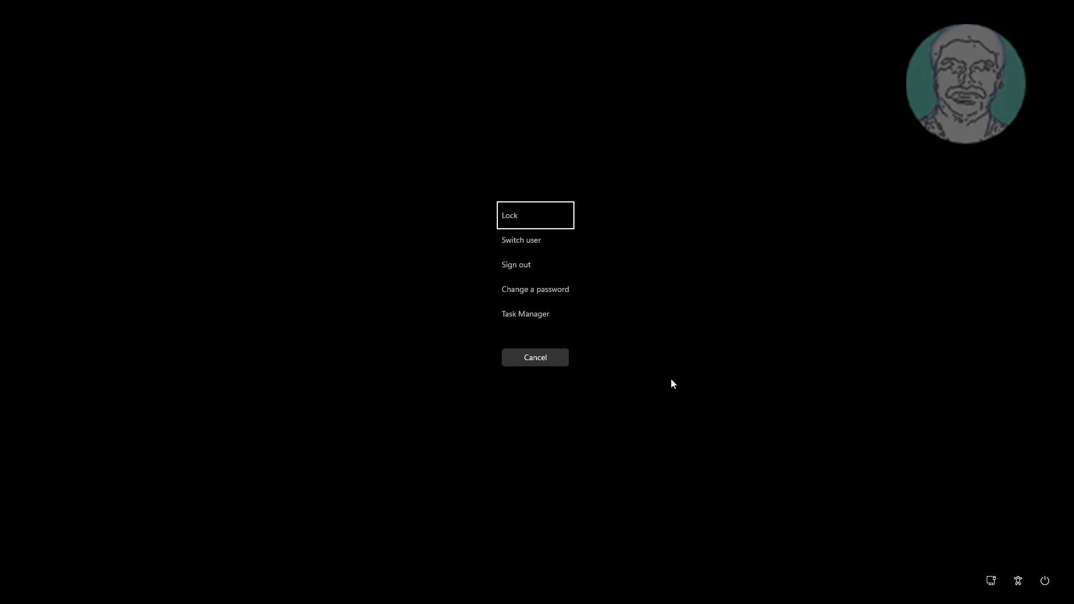
{"action": "left_click", "coordinate": [535, 357]}
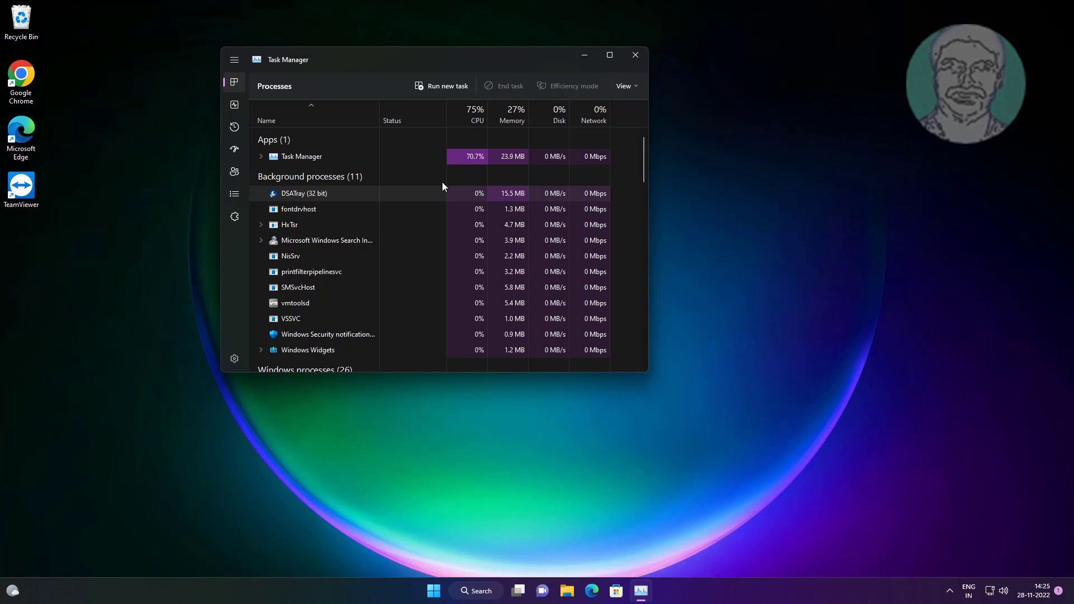
{"action": "left_click", "coordinate": [442, 86]}
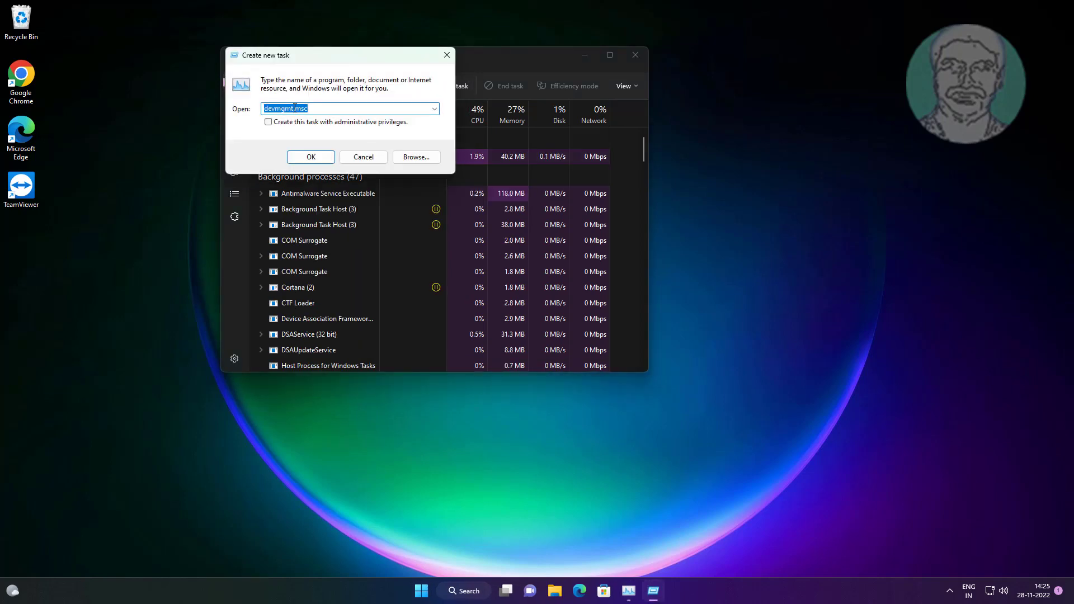
{"action": "type", "text": "cmd"}
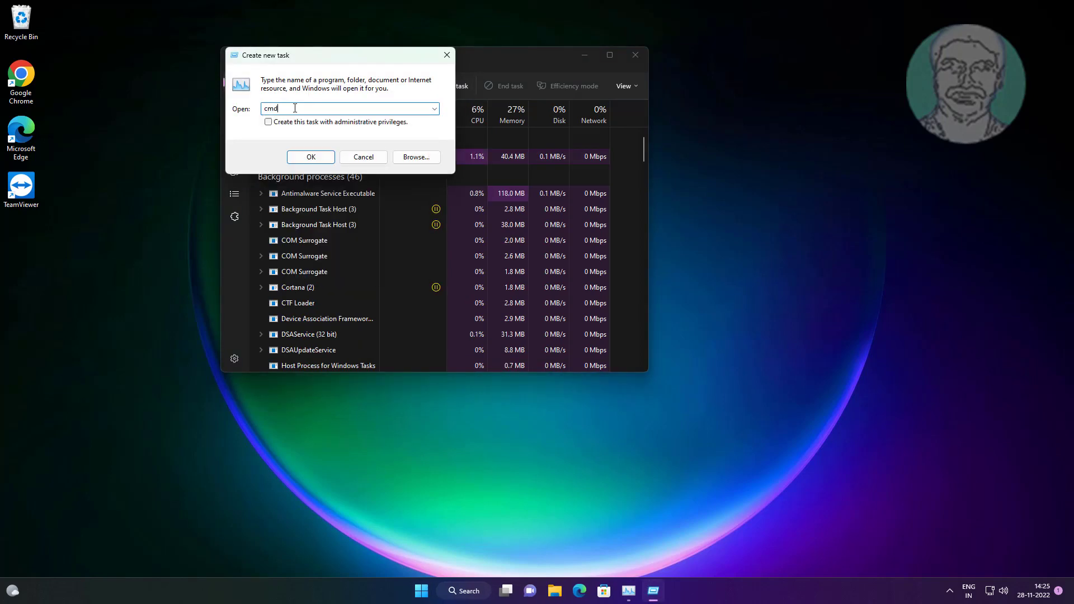
{"action": "left_click", "coordinate": [268, 122]}
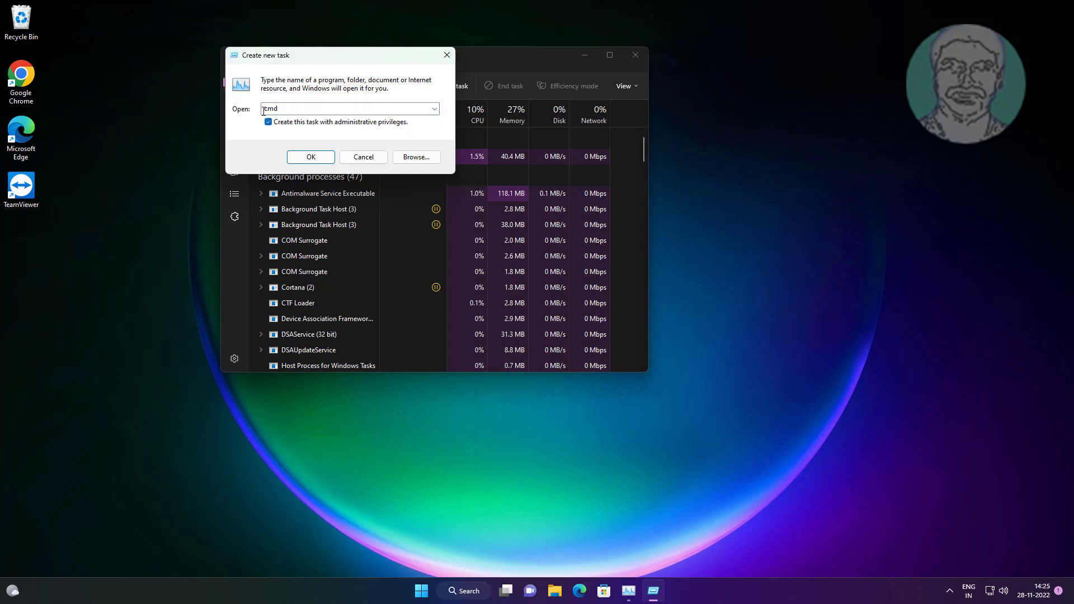
{"action": "left_click", "coordinate": [311, 156]}
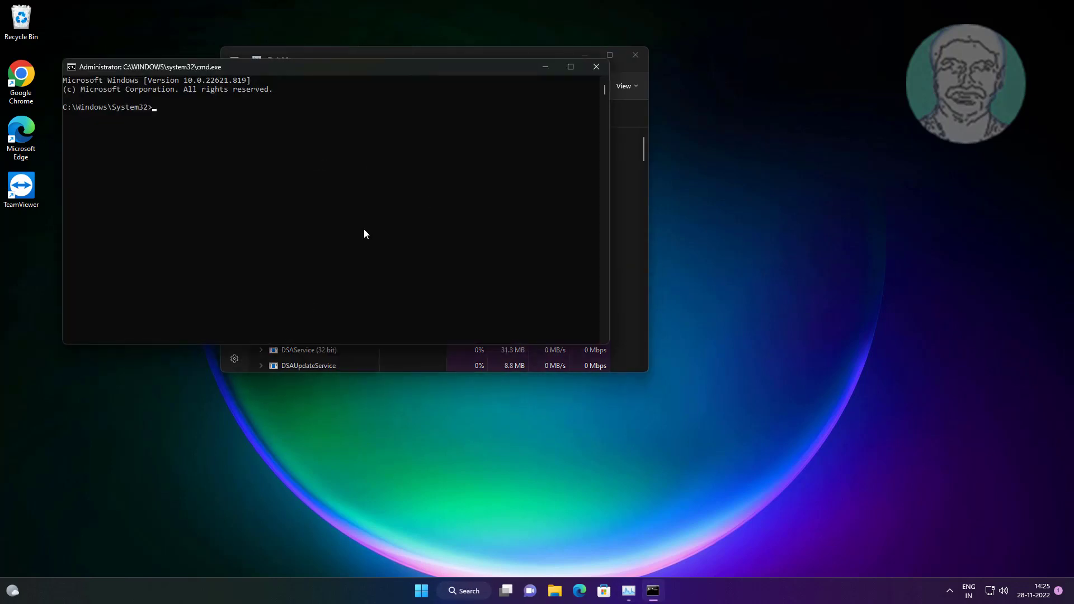
- Enter 'msdt.exe -id devicediagnostic' in Command Prompt to launch the hardware troubleshooter
{"action": "type", "text": "msd"}
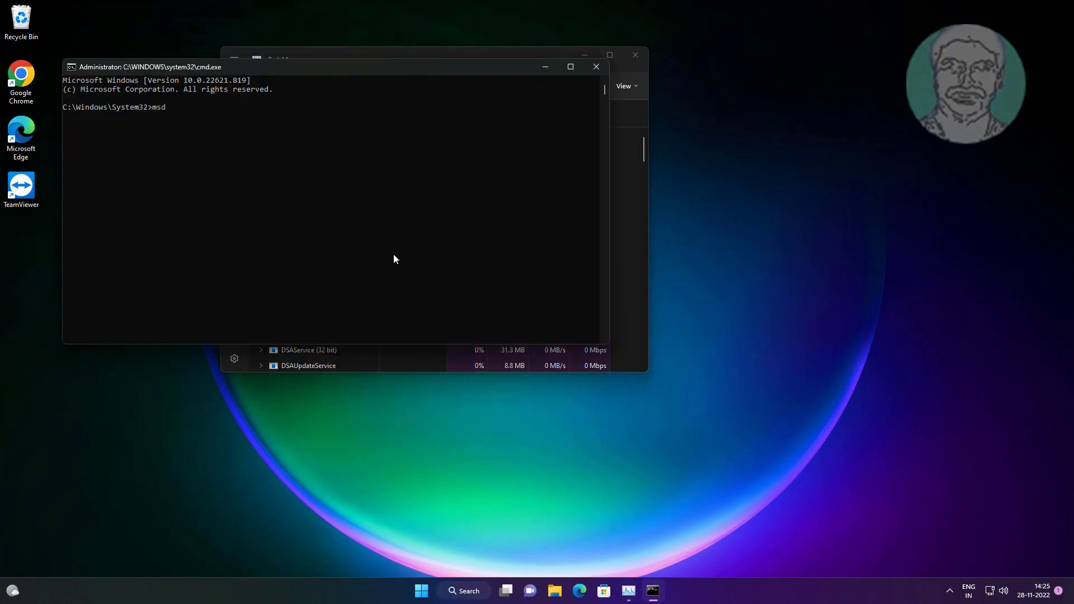
{"action": "type", "text": "t.exe"}
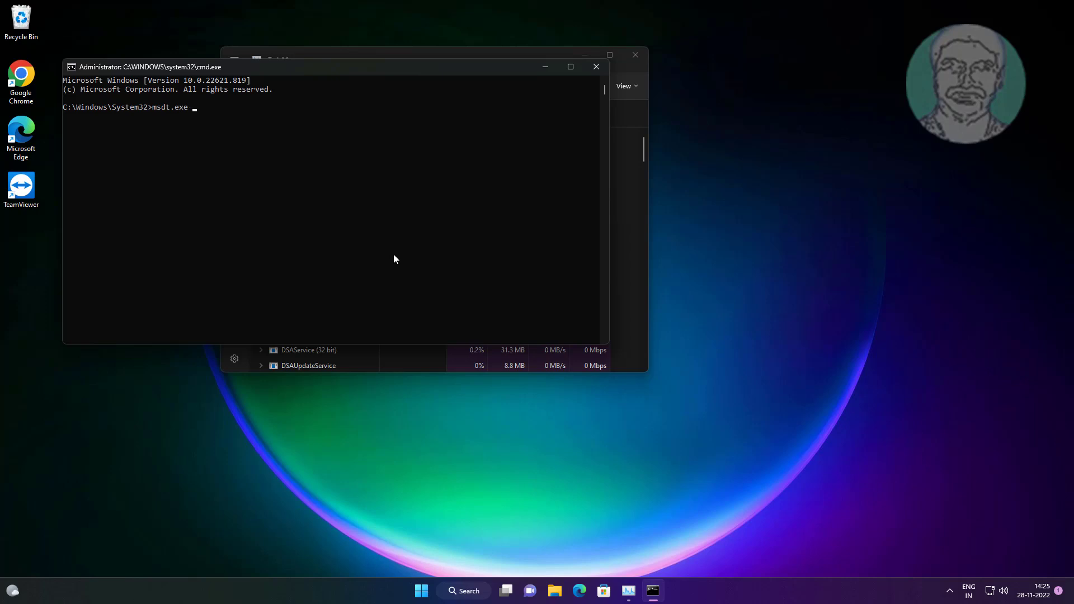
{"action": "type", "text": "-id"}
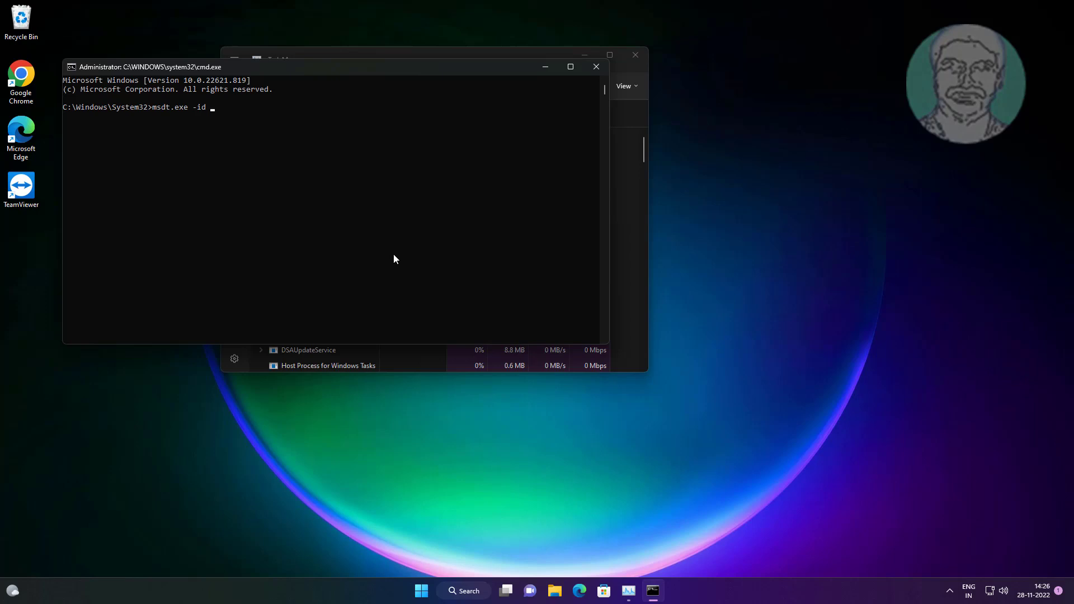
{"action": "mouse_move", "coordinate": [736, 238]}
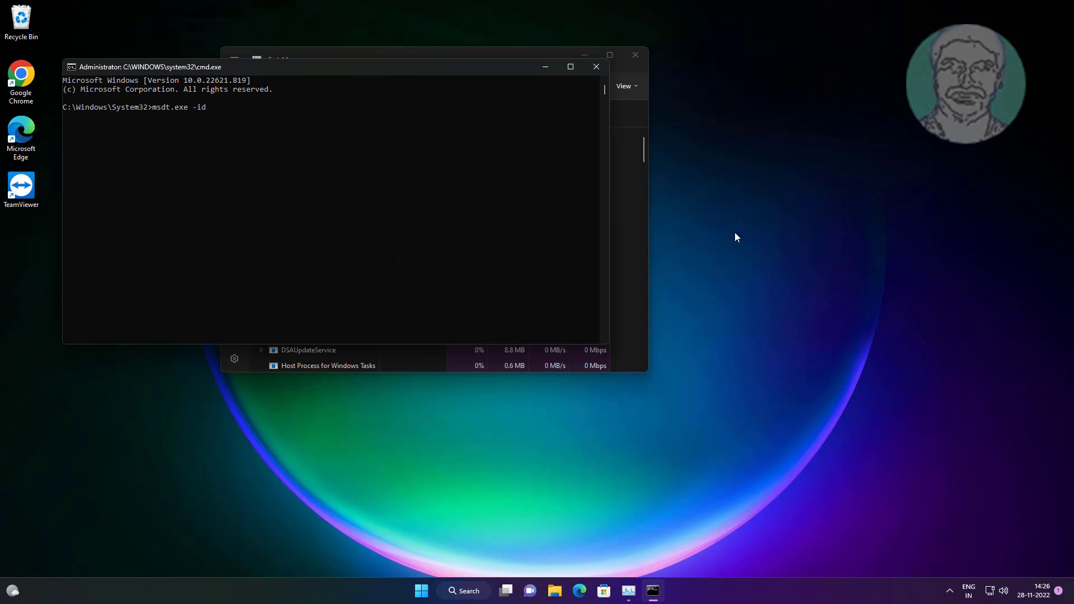
{"action": "type", "text": "device"}
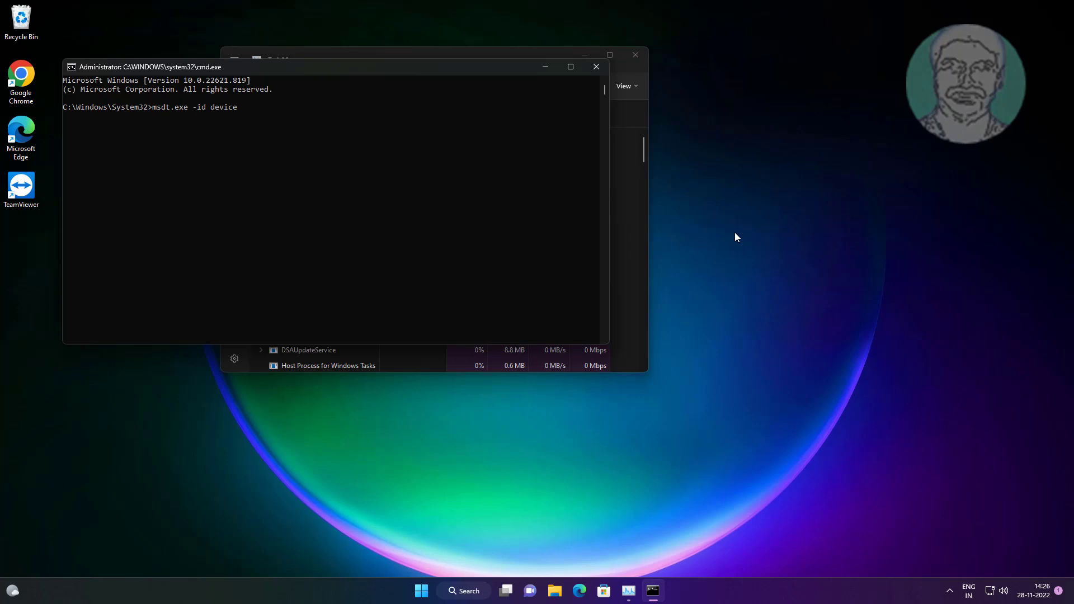
{"action": "type", "text": "diag"}
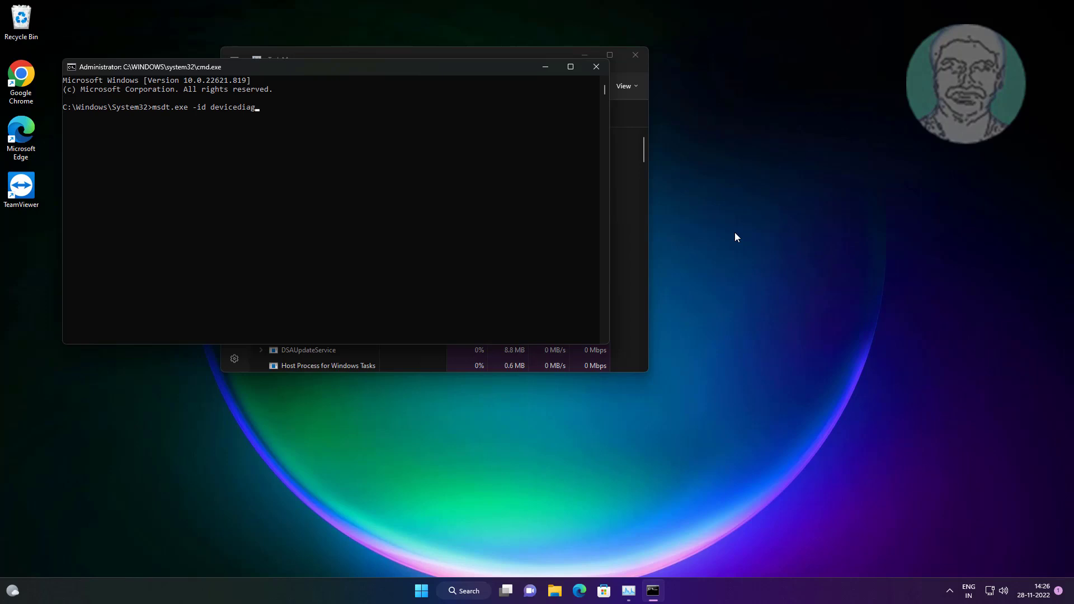
{"action": "type", "text": "nostic"}
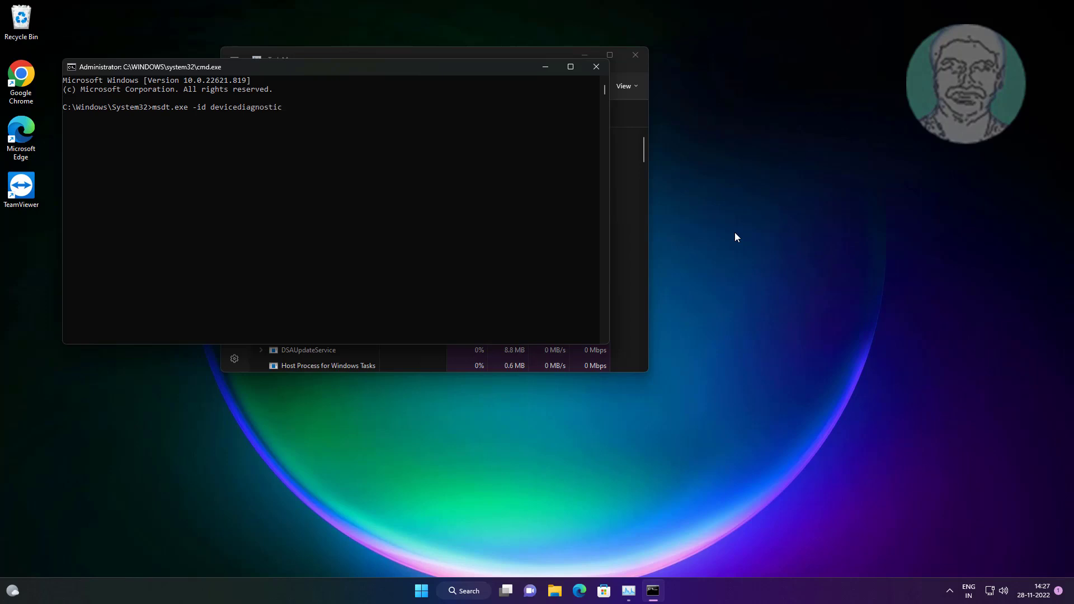
{"action": "key", "text": "Return"}
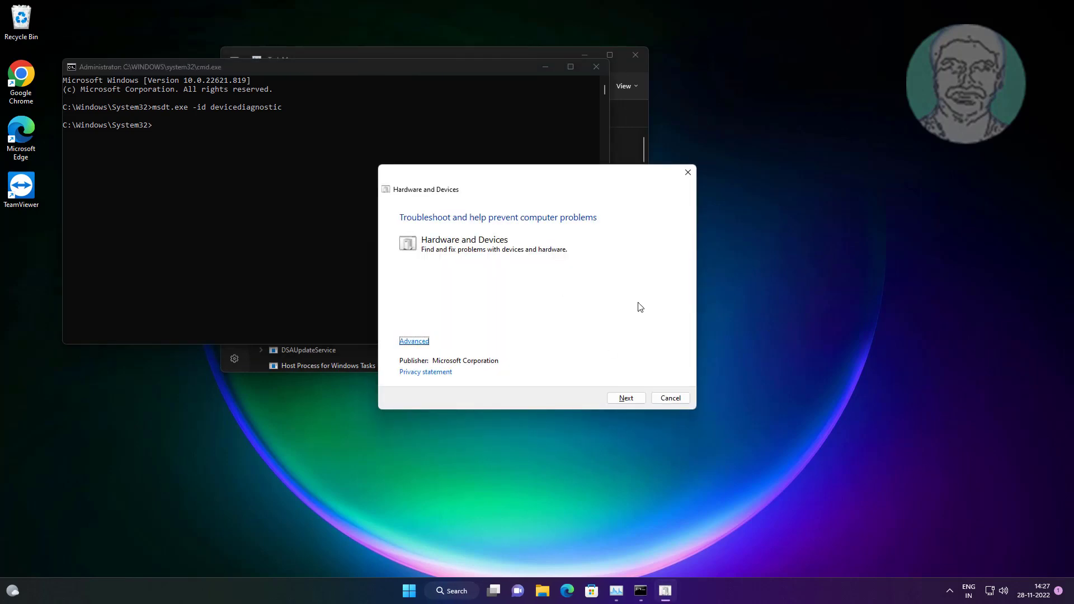
- Run the Hardware and Devices scan, then close it after it finds no problem
{"action": "left_click", "coordinate": [625, 398]}
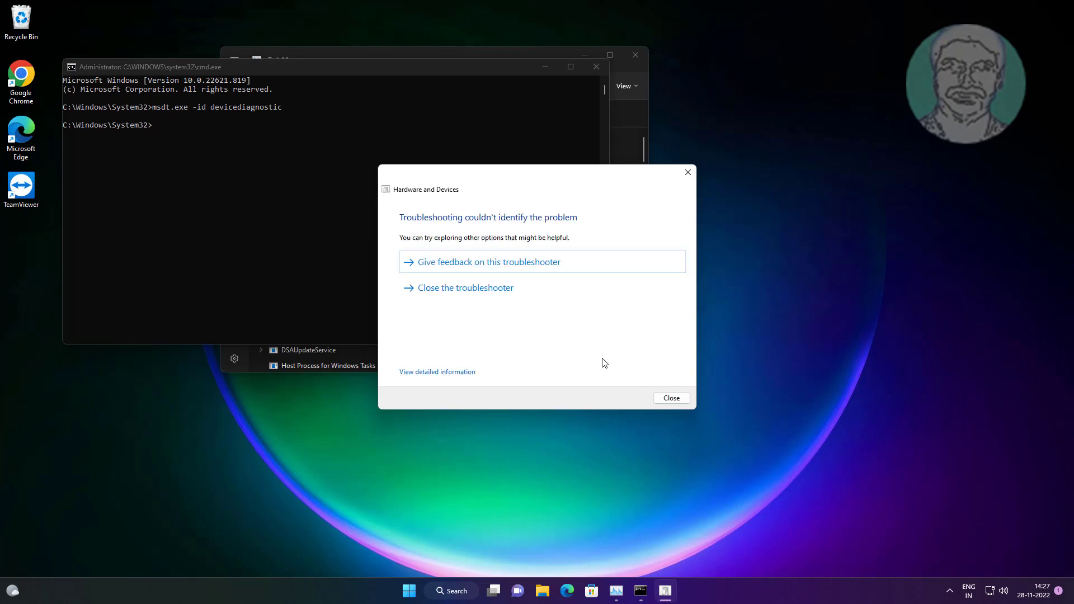
{"action": "mouse_move", "coordinate": [601, 374]}
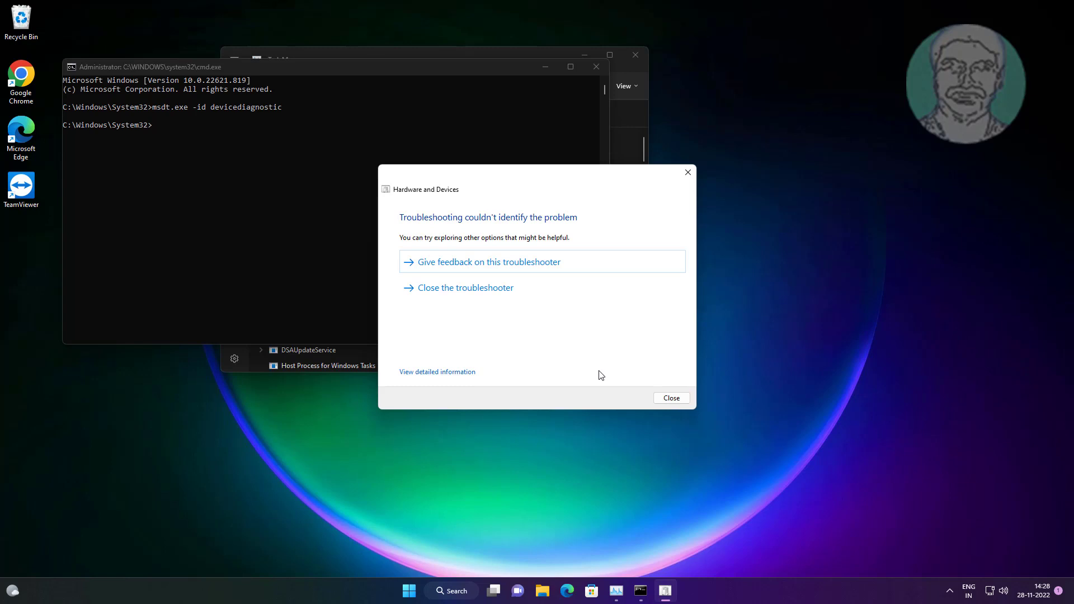
{"action": "left_click", "coordinate": [670, 398]}
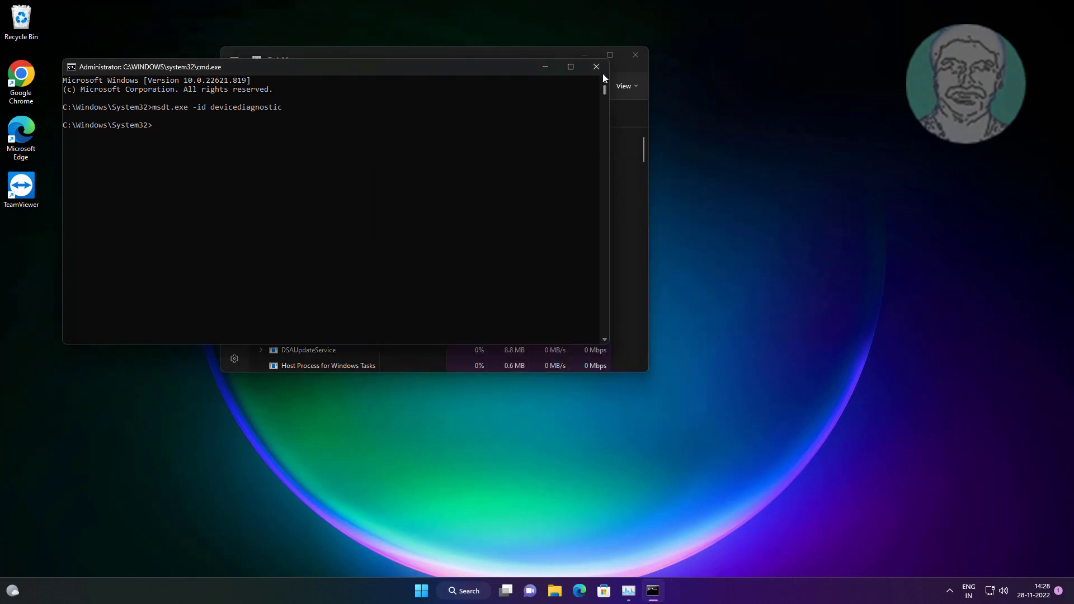